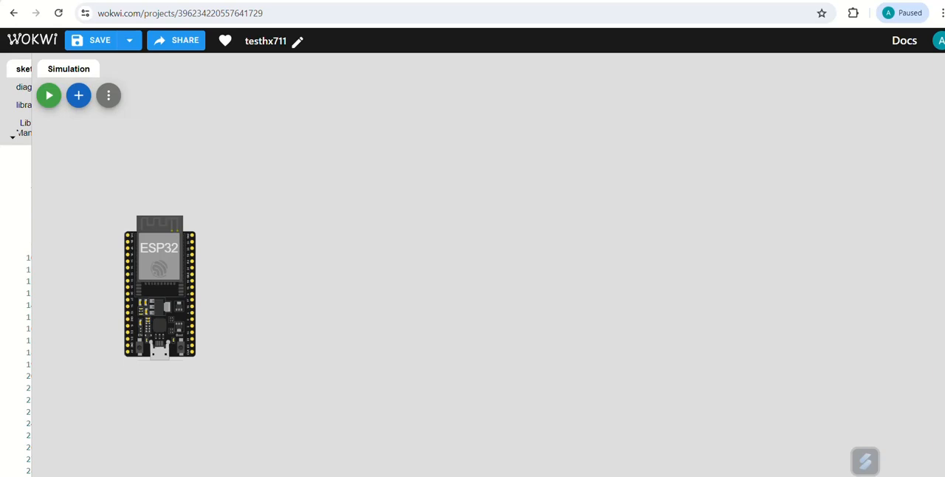
Add an HX711 5kg load cell module from the part picker beside the ESP32.
{"action": "left_click", "coordinate": [77, 95]}
{"action": "type", "text": "hx"}
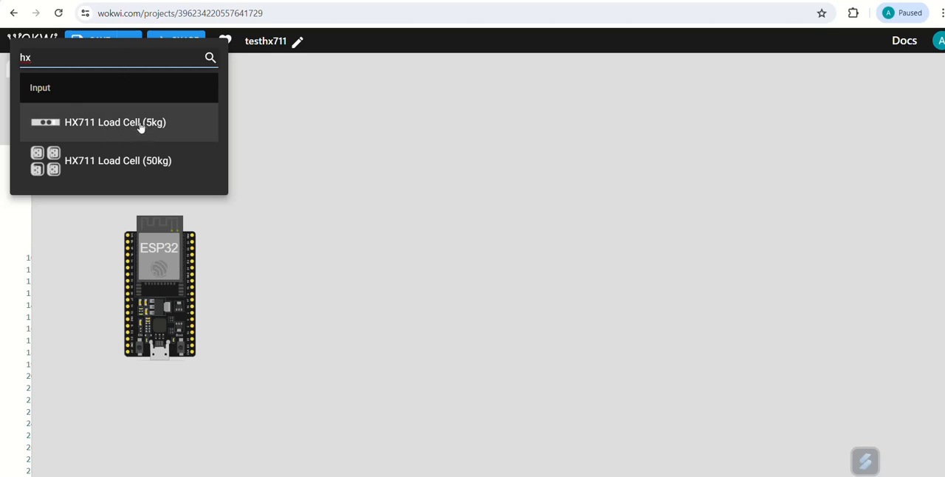
{"action": "left_click", "coordinate": [115, 121]}
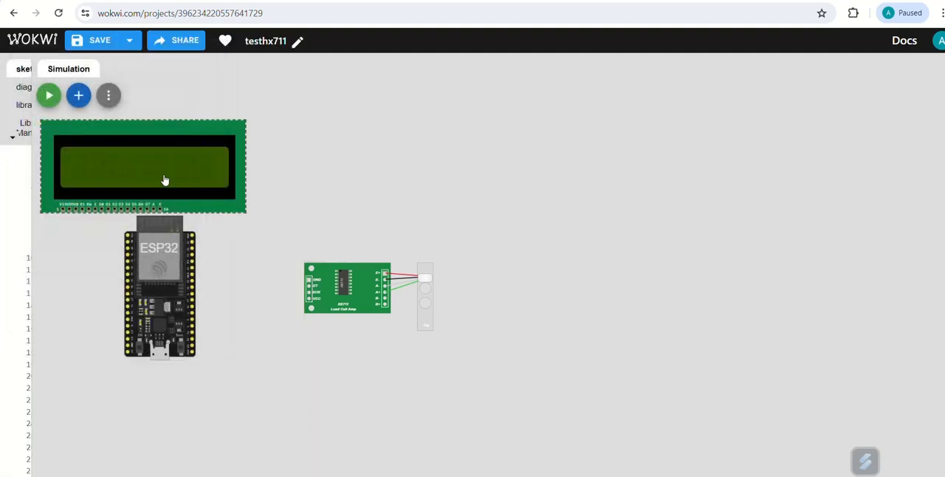
Grab the 16x2 LCD and position it above the ESP32.
{"action": "left_click", "coordinate": [77, 94]}
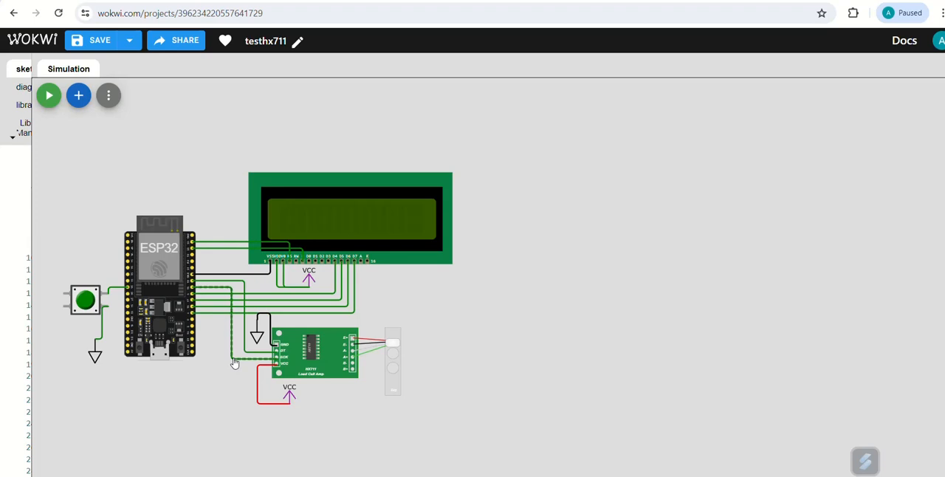
Finish wiring the tare pushbutton with ground and VCC connections for LCD and load cell.
{"action": "left_click", "coordinate": [24, 68]}
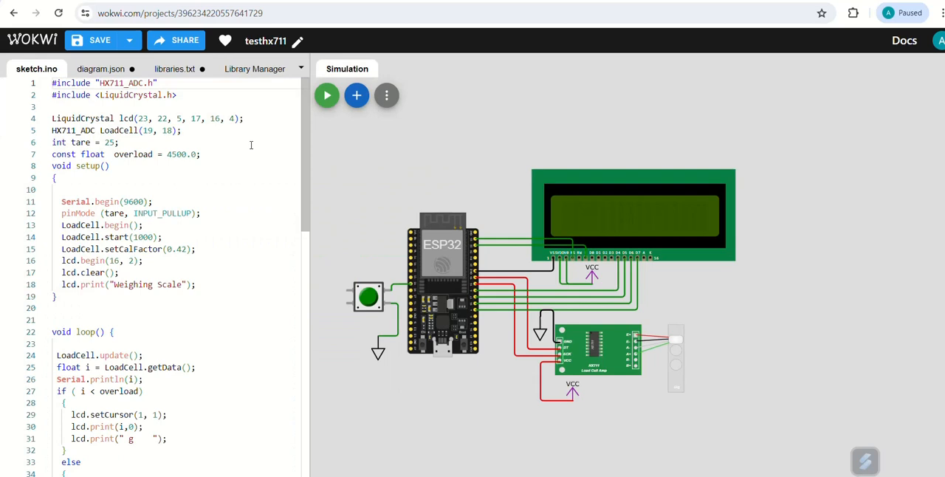
{"action": "mouse_move", "coordinate": [617, 260]}
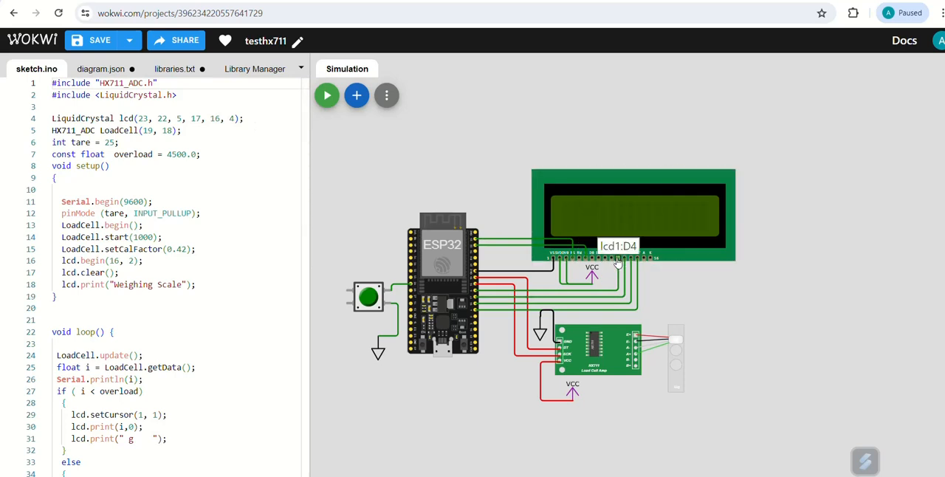
Bring up sketch.ino showing the HX711_ADC and LiquidCrystal weighing-scale code.
{"action": "left_click", "coordinate": [254, 68]}
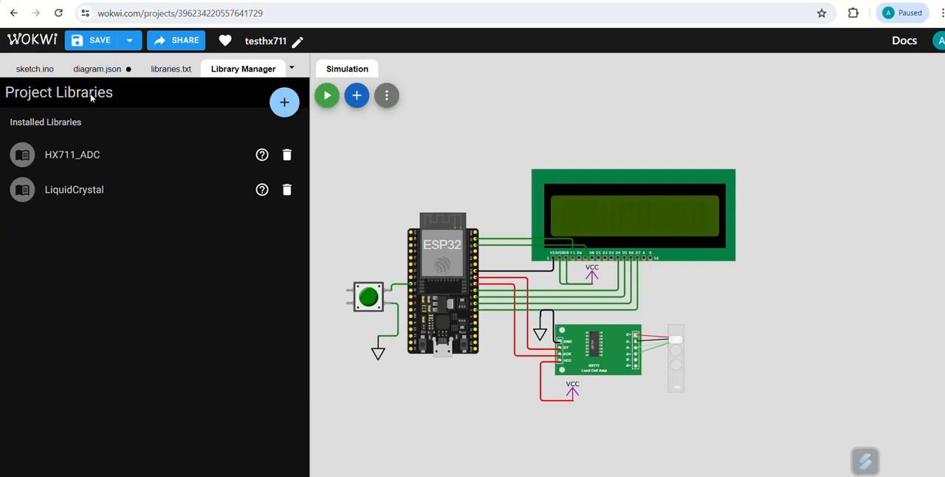
Write loop() printing weight in grams, 'Over Load' past the limit, and taring on button press, then run the simulation.
{"action": "left_click", "coordinate": [37, 68]}
{"action": "type", "text": "LoadCell.update();"}
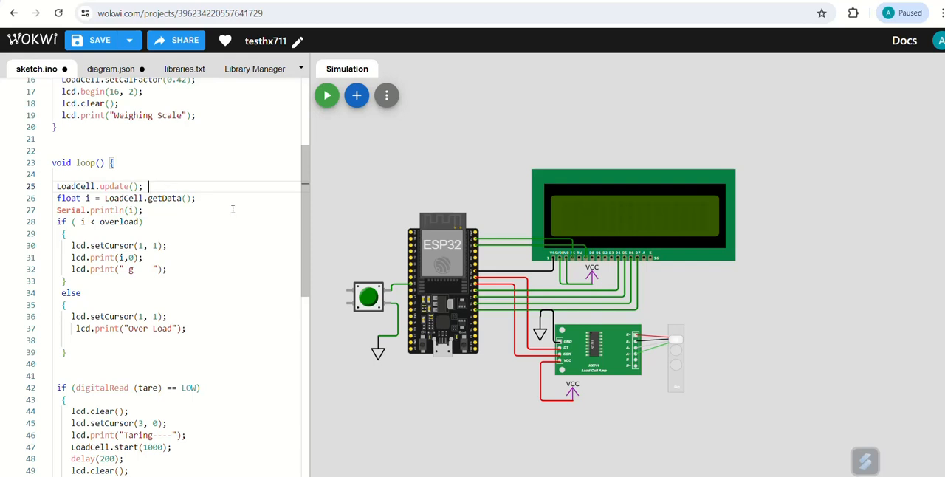
{"action": "left_click", "coordinate": [326, 94]}
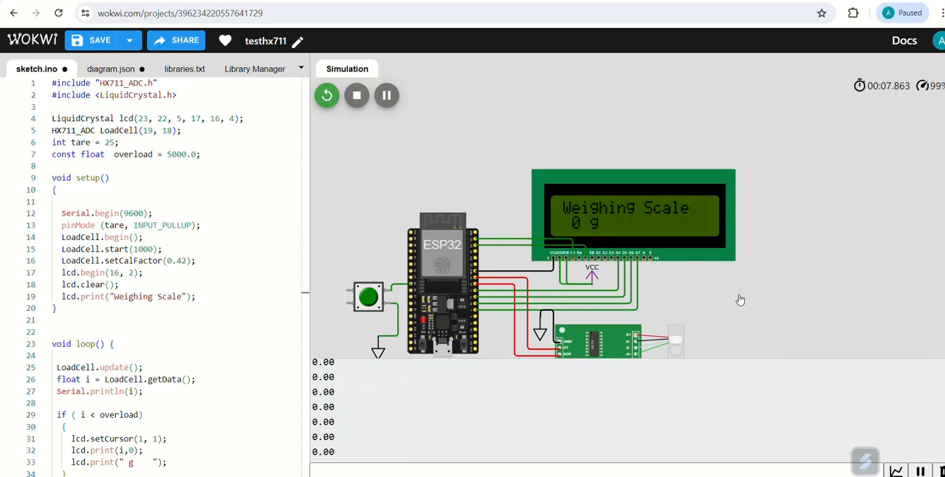
Drag the HX711 pressure slider so the LCD shows a changing reading such as 2879 g.
{"action": "left_click", "coordinate": [613, 341]}
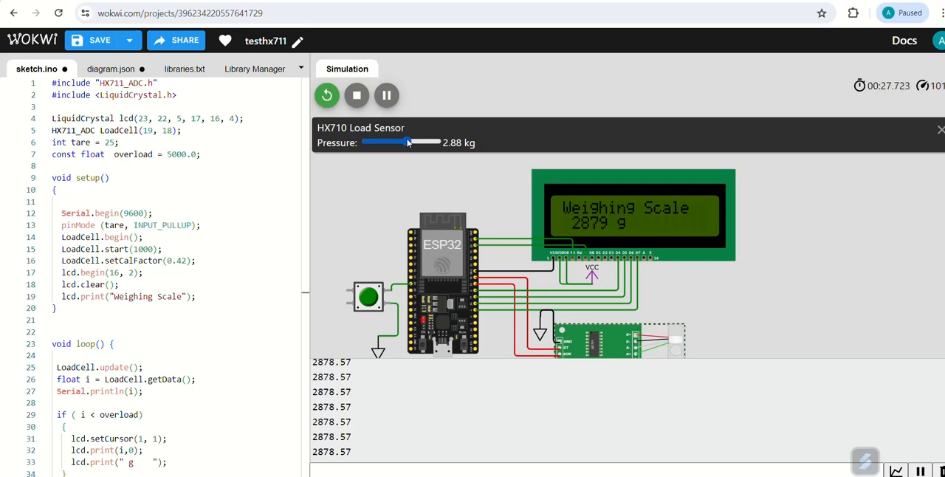
{"action": "left_click_drag", "start_coordinate": [410, 142], "coordinate": [440, 142]}
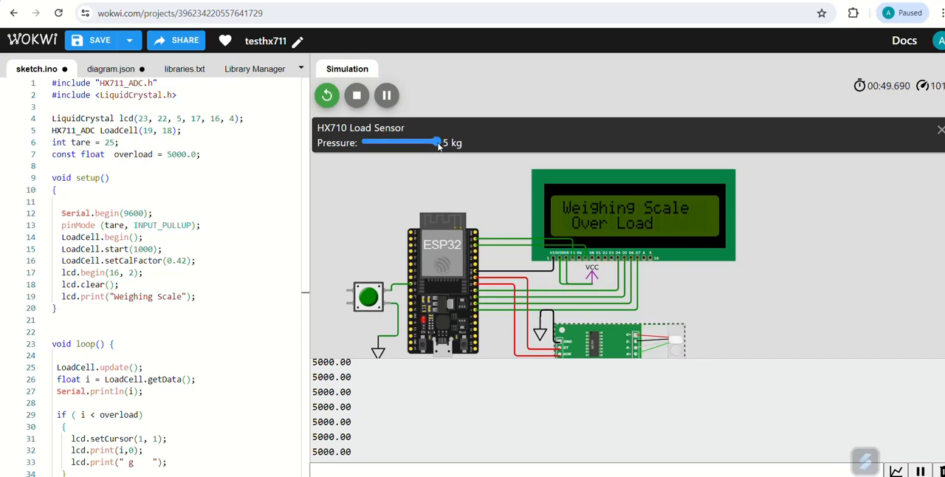
Lower the load from 5 kg Over Load to 4.93 kg, then down to 2 kg reading 2000 g.
{"action": "left_click_drag", "start_coordinate": [440, 142], "coordinate": [434, 142]}
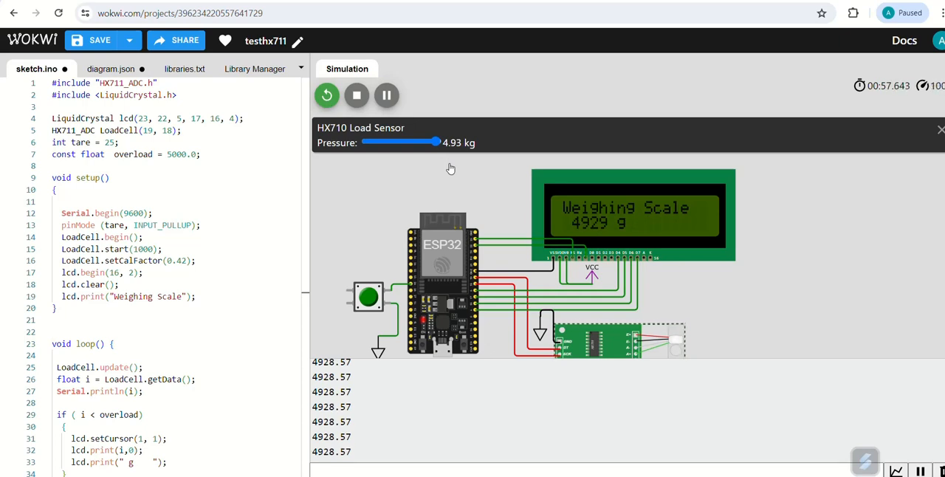
{"action": "left_click_drag", "start_coordinate": [436, 141], "coordinate": [395, 142]}
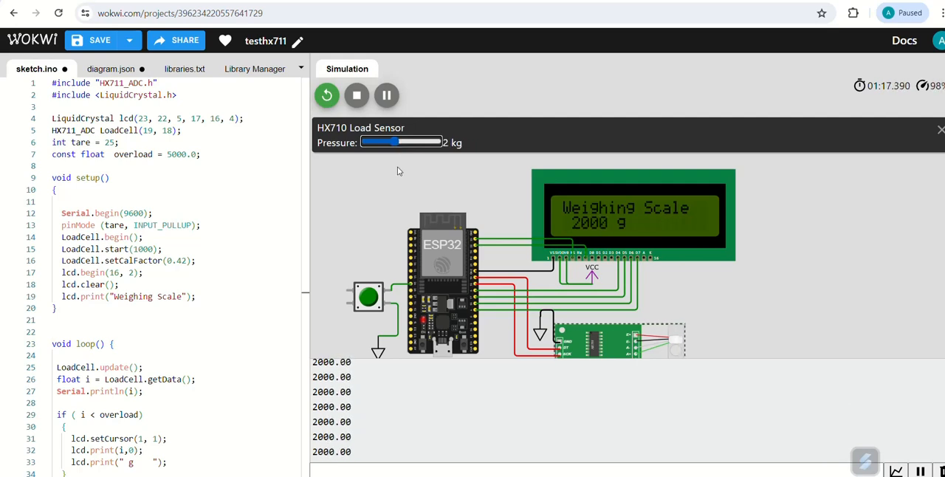
Tare the scale at 2 kg with the pushbutton, then raise the load to 4.01 kg reading 2010 g.
{"action": "left_click", "coordinate": [366, 297]}
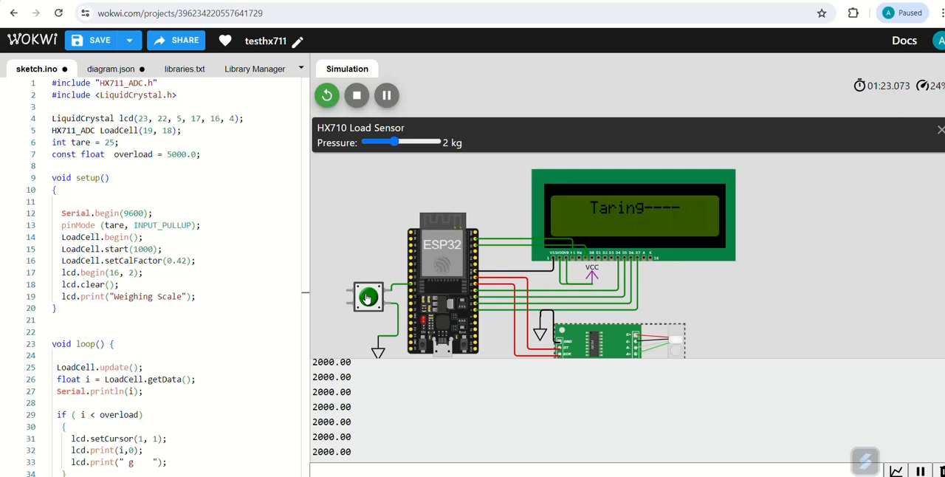
{"action": "left_click_drag", "start_coordinate": [381, 141], "coordinate": [425, 141]}
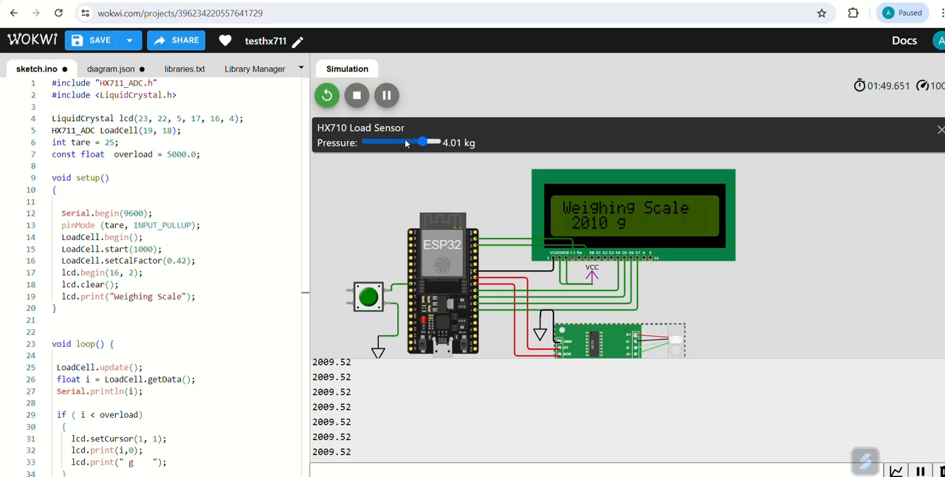
Lower the load to 2.93 kg reading 910 g, then further down toward 0 kg.
{"action": "left_click_drag", "start_coordinate": [422, 142], "coordinate": [407, 142]}
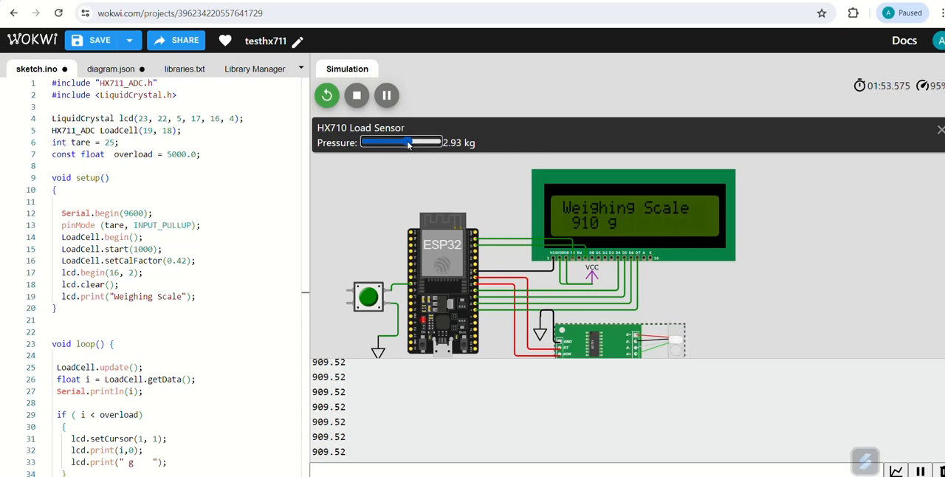
{"action": "left_click_drag", "start_coordinate": [408, 142], "coordinate": [366, 142]}
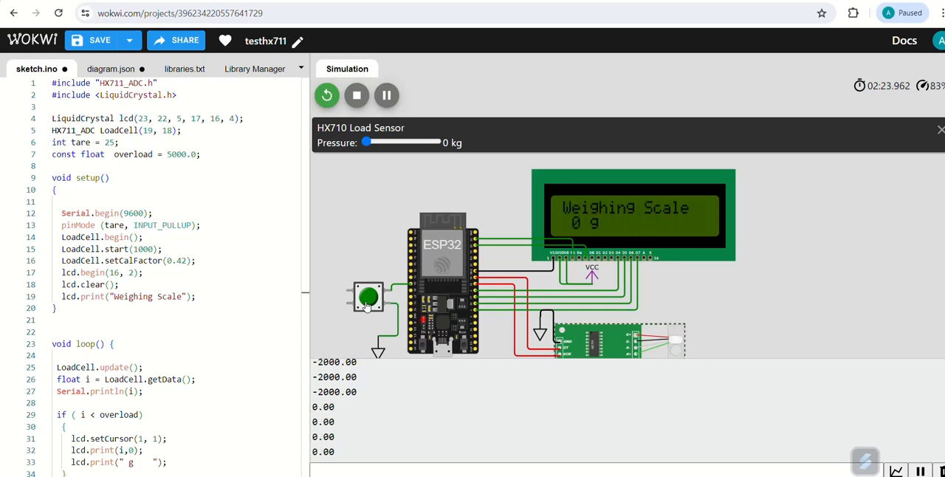
Raise the load from 0 kg to 1.35 kg so the LCD reads 1350 g.
{"action": "left_click_drag", "start_coordinate": [366, 142], "coordinate": [377, 141]}
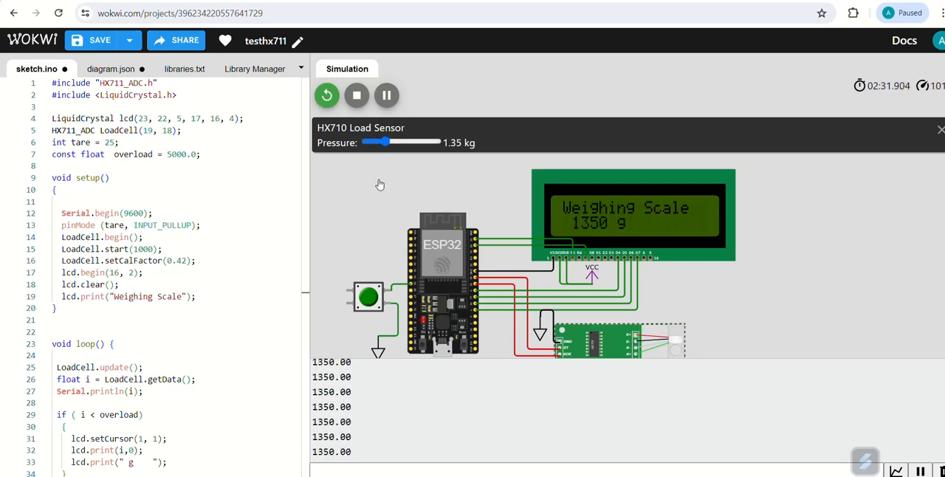